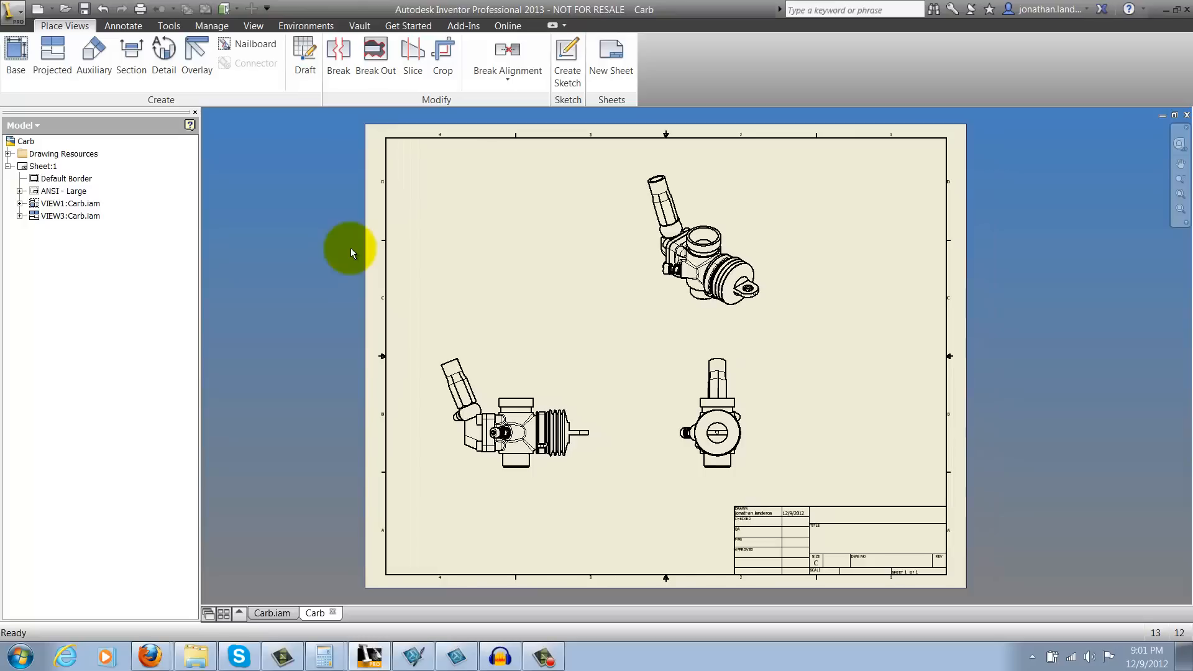
- Zoom into the carburetor's end view on Sheet:1
{"action": "left_click", "coordinate": [516, 411]}
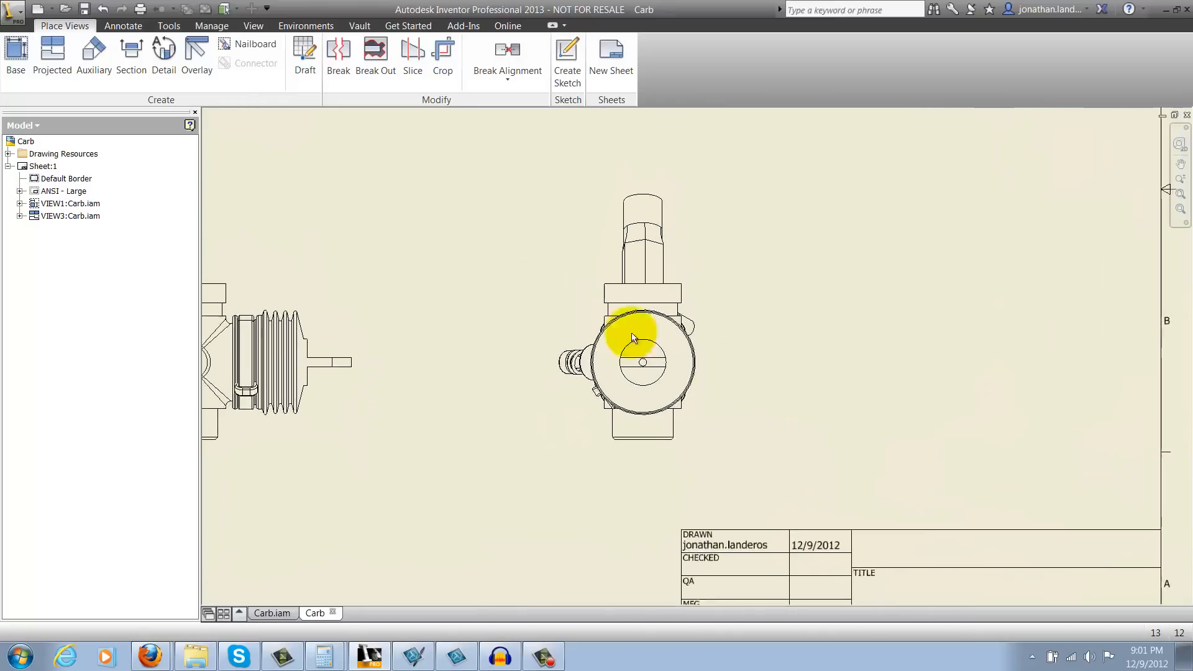
{"action": "left_click", "coordinate": [130, 54]}
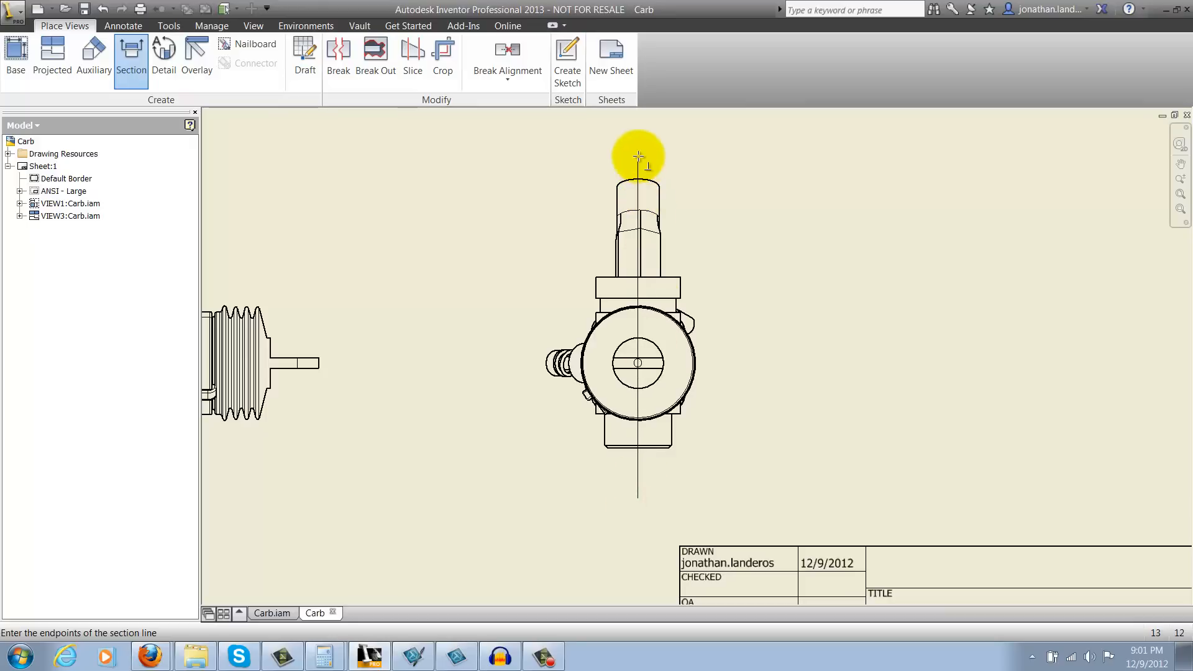
{"action": "right_click", "coordinate": [638, 157]}
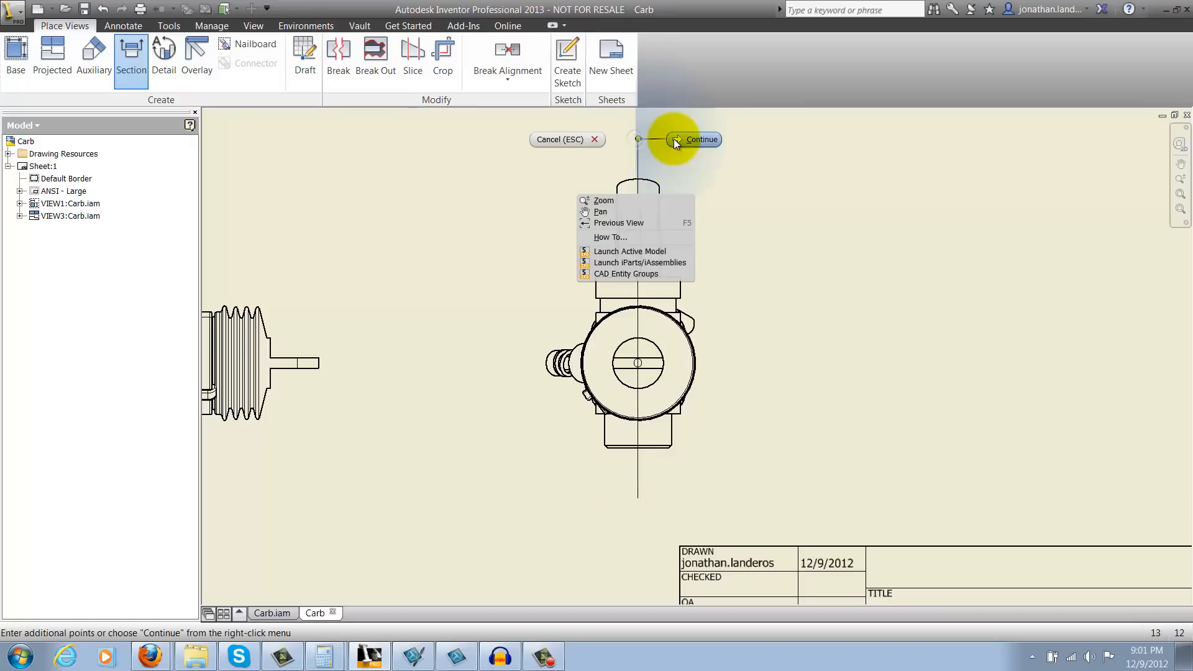
{"action": "left_click", "coordinate": [700, 139]}
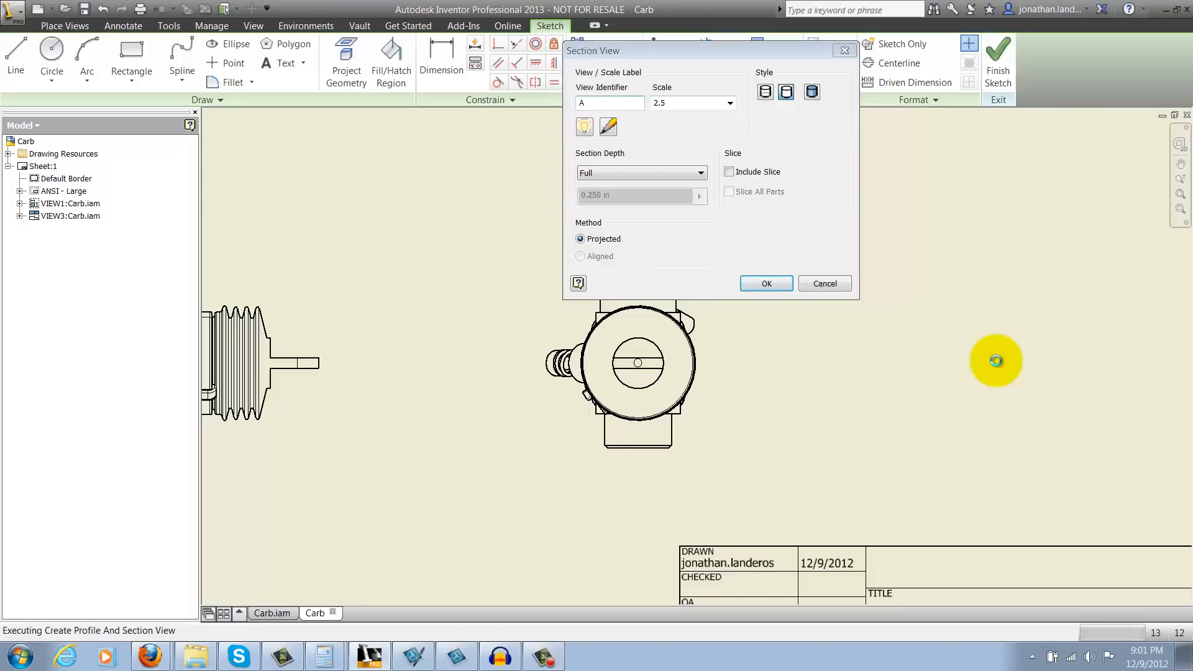
{"action": "left_click", "coordinate": [765, 283]}
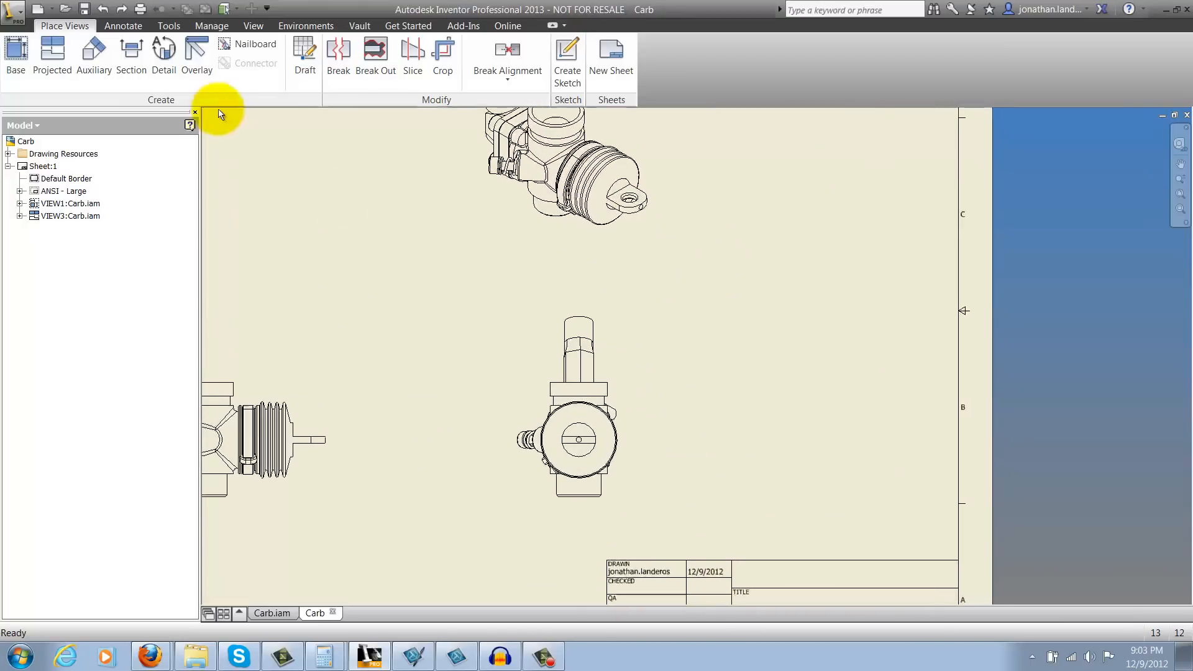
- Draw a vertical cutting line on the end view and place section A-A at scale 2.5 to its right
{"action": "left_click", "coordinate": [131, 53]}
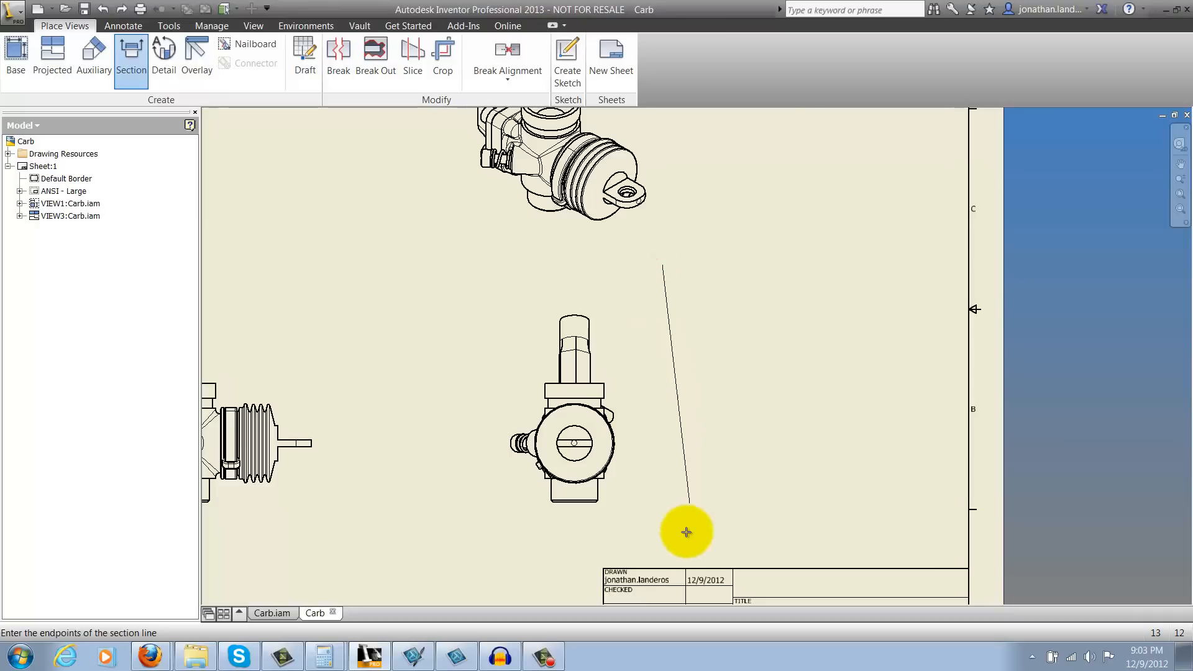
{"action": "left_click", "coordinate": [686, 532]}
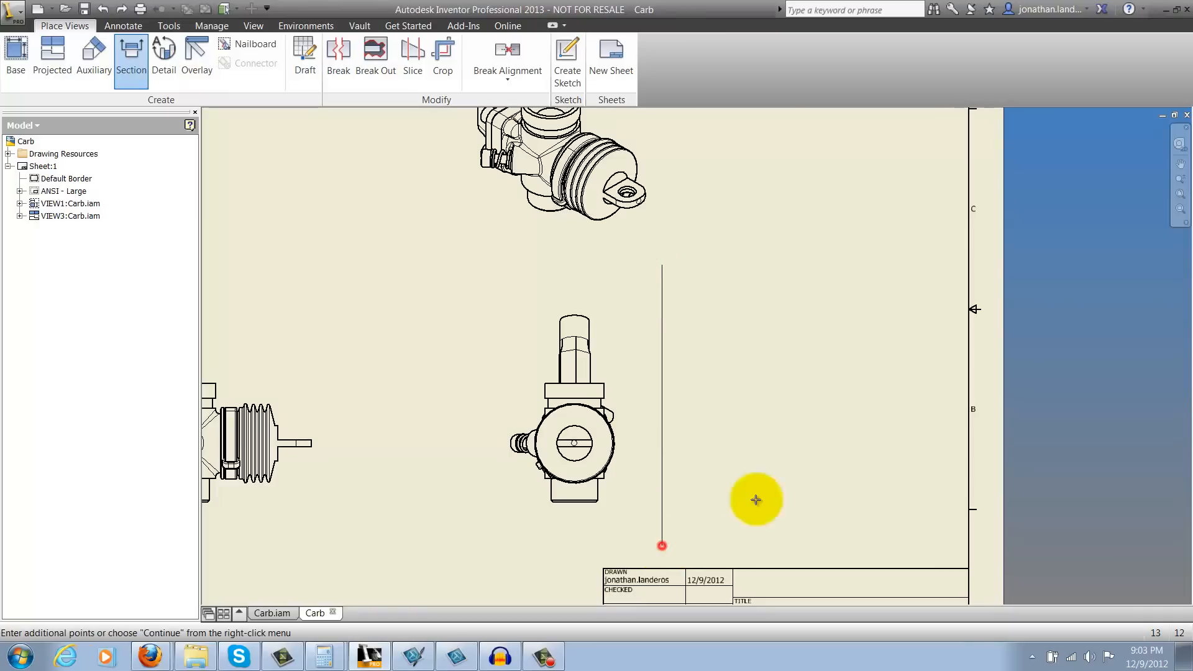
{"action": "left_click", "coordinate": [757, 500]}
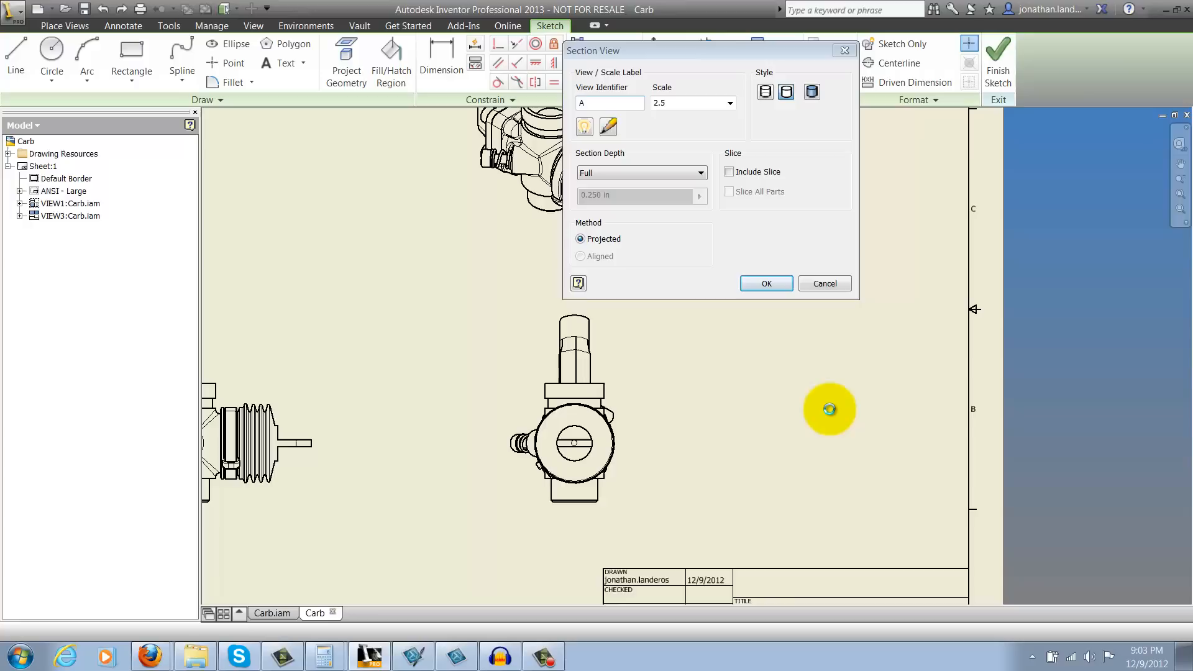
{"action": "left_click", "coordinate": [765, 284]}
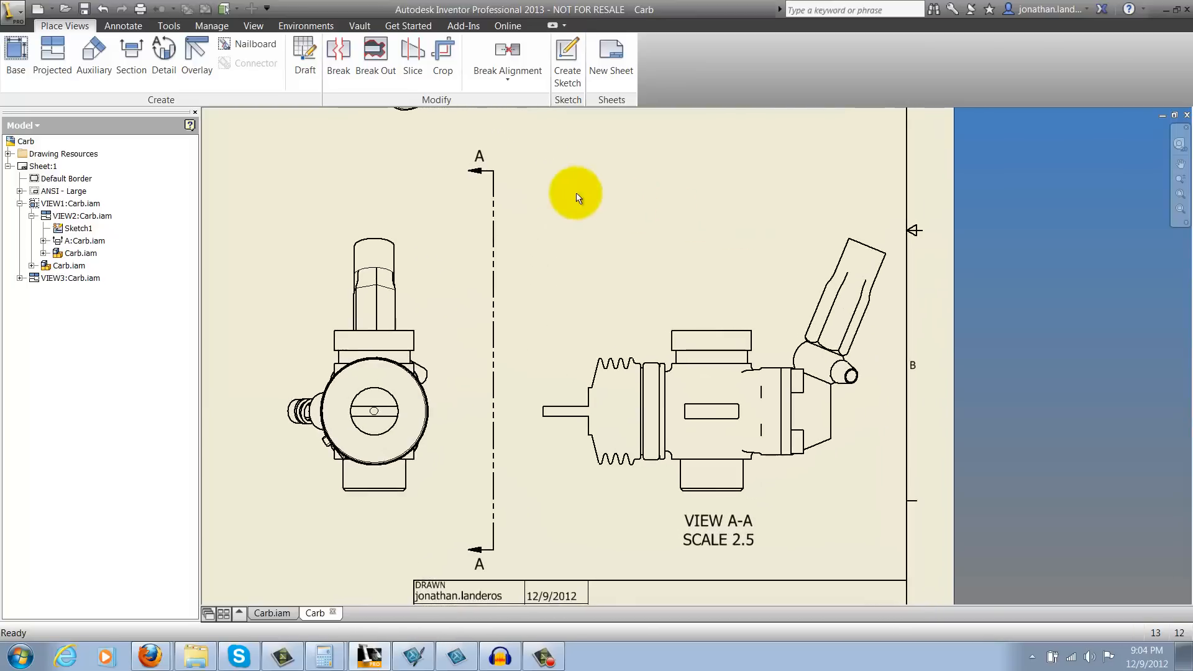
{"action": "mouse_move", "coordinate": [500, 228]}
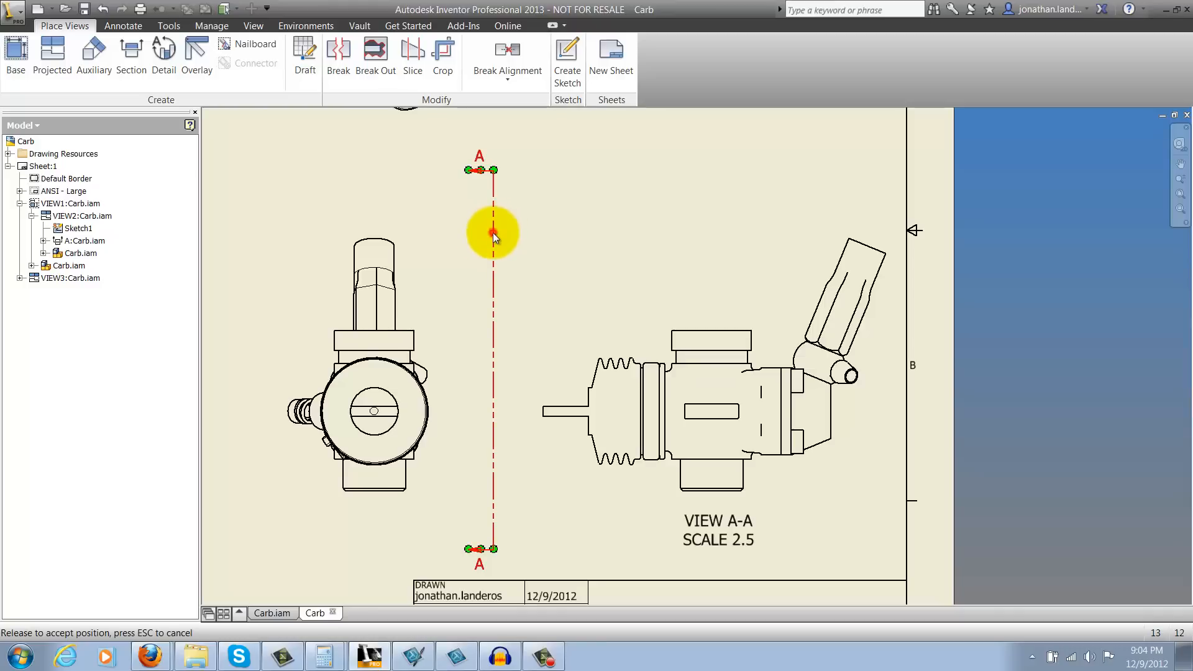
{"action": "left_click_drag", "start_coordinate": [494, 232], "coordinate": [417, 244]}
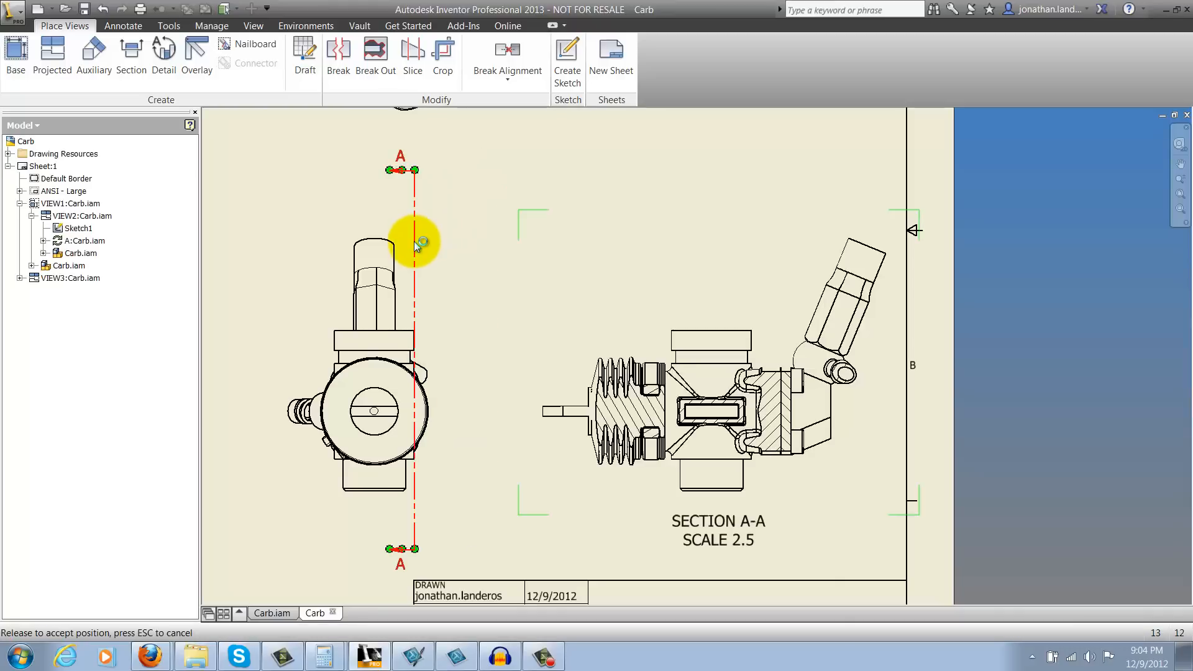
{"action": "left_click_drag", "start_coordinate": [415, 243], "coordinate": [373, 243]}
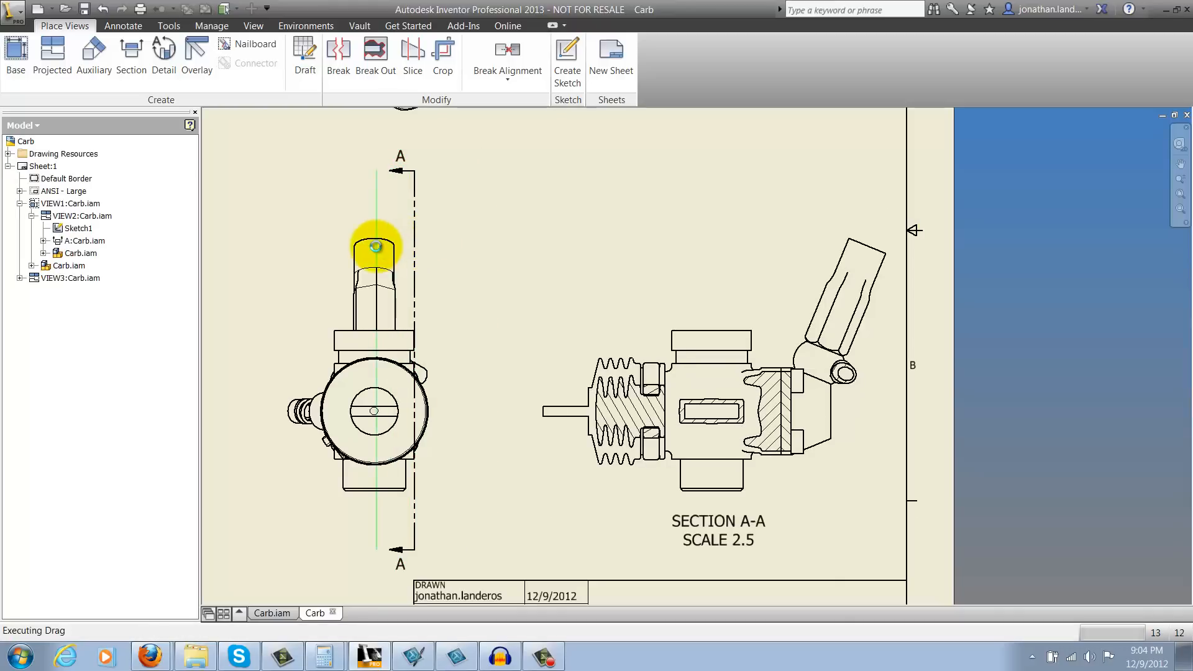
{"action": "left_click_drag", "start_coordinate": [399, 251], "coordinate": [369, 221]}
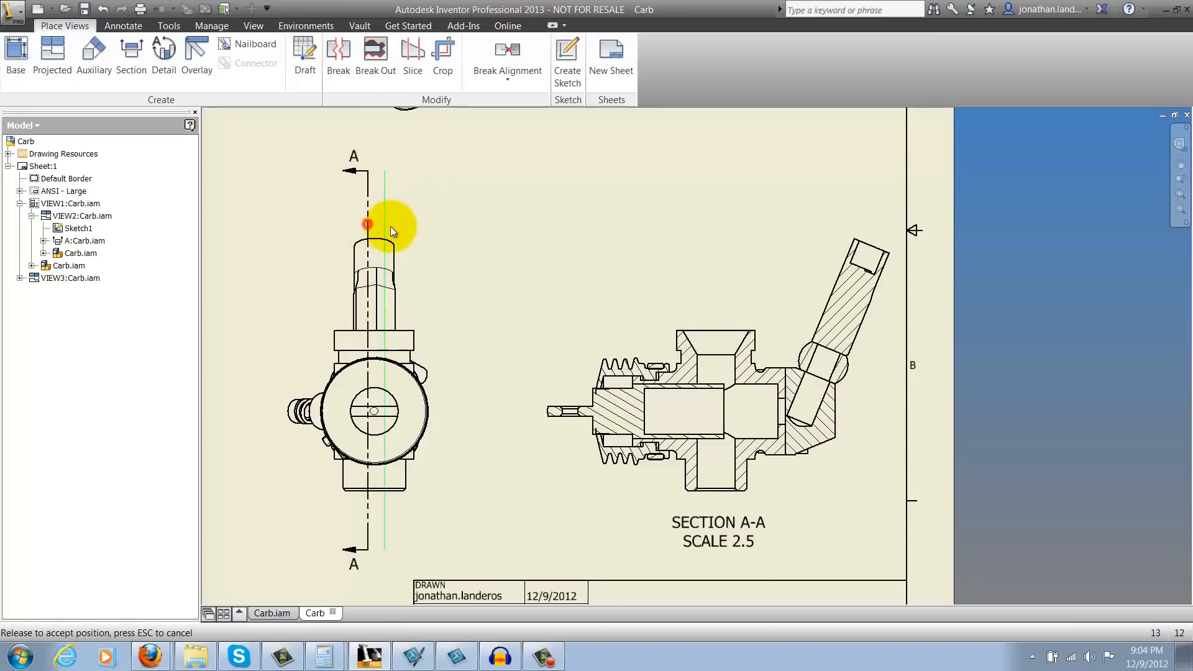
{"action": "left_click_drag", "start_coordinate": [368, 223], "coordinate": [454, 230]}
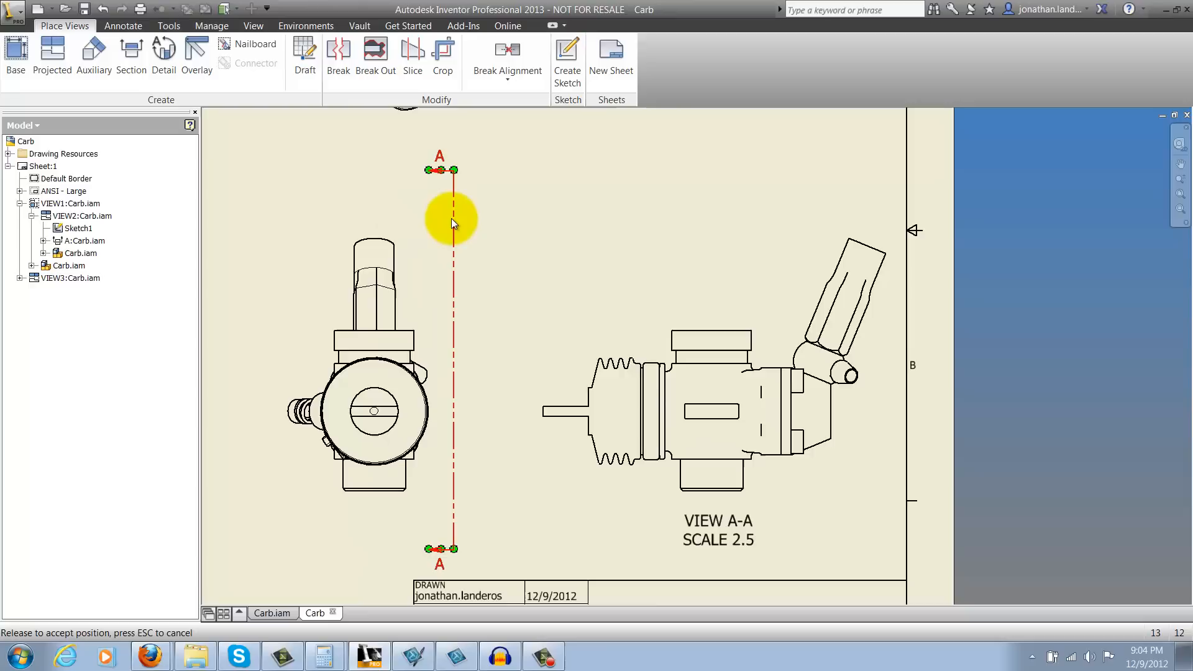
- Edit the cutting line's sketch, project the upper tube's edges, and dimension the line .188 from a tube edge
{"action": "right_click", "coordinate": [452, 221]}
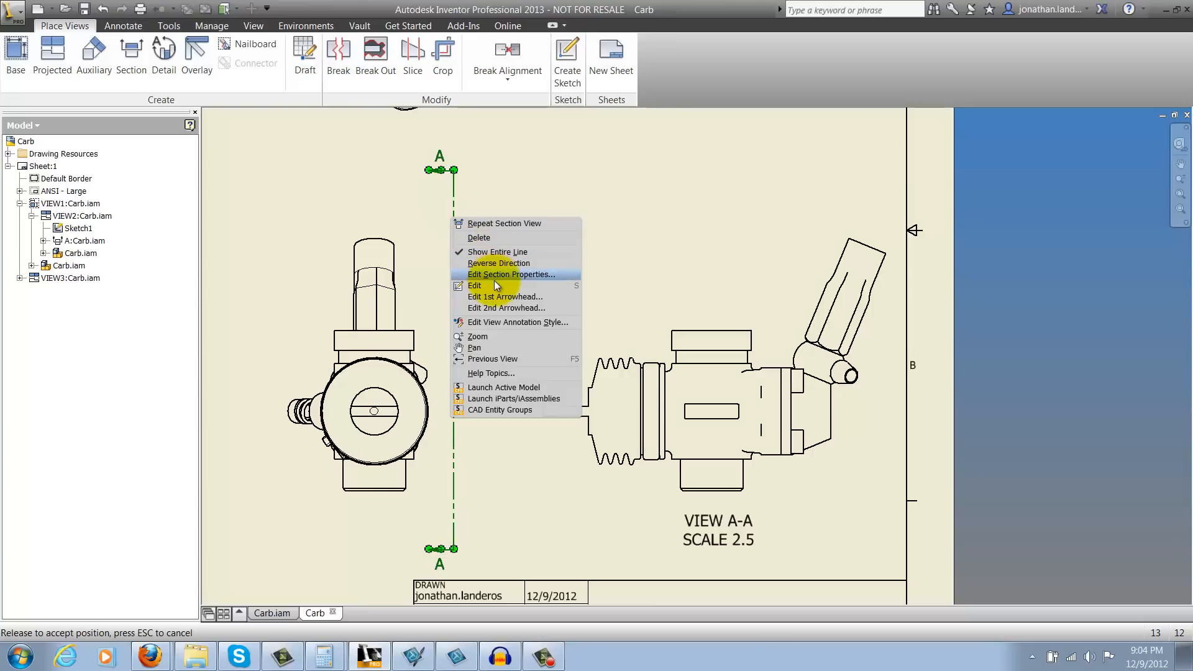
{"action": "left_click", "coordinate": [474, 286]}
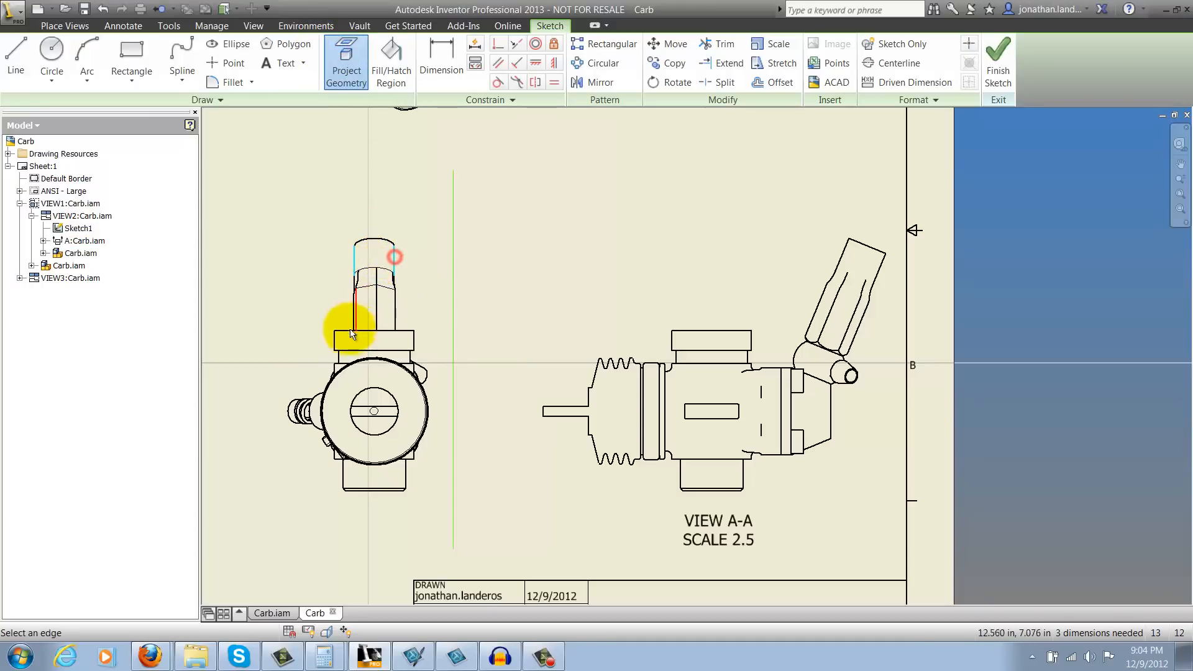
{"action": "right_click", "coordinate": [351, 331]}
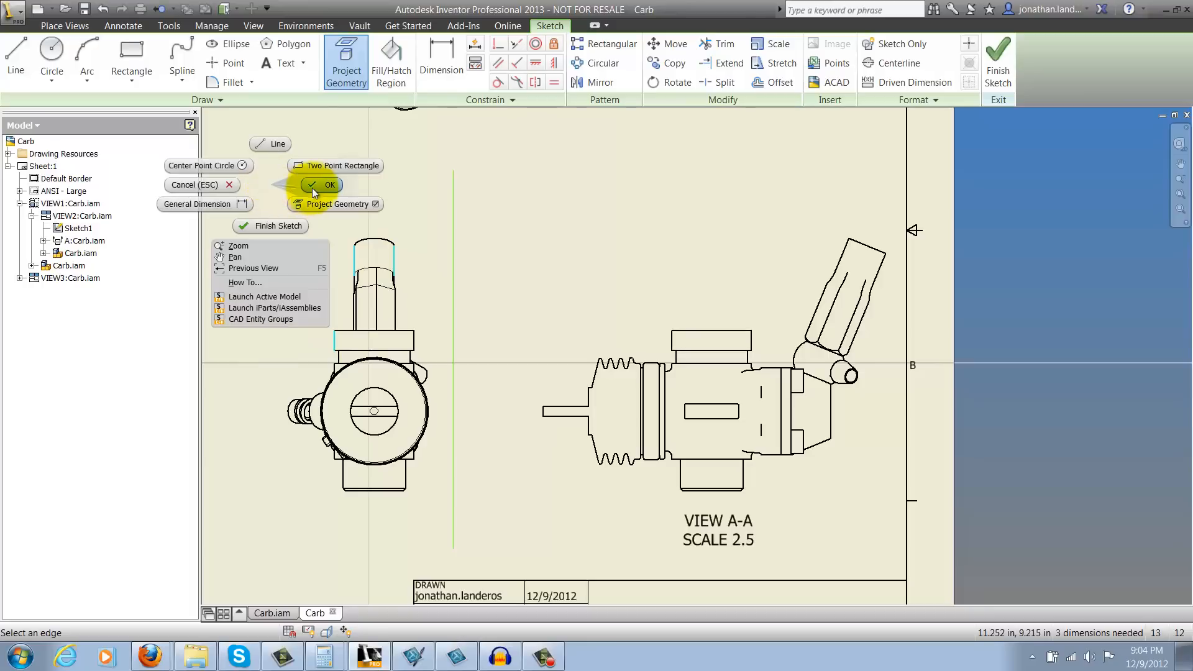
{"action": "left_click", "coordinate": [320, 185]}
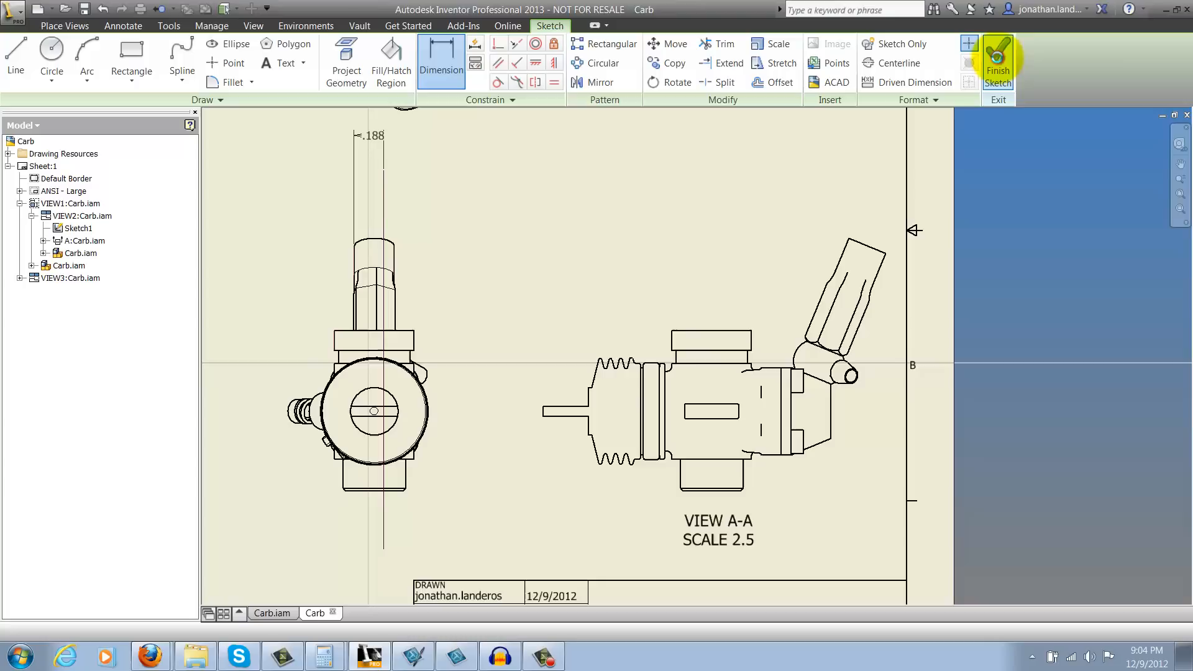
- Change the cutting-line offset from .188 to .094 and finish the sketch so A-A shows the hatched section
{"action": "left_click", "coordinate": [998, 62]}
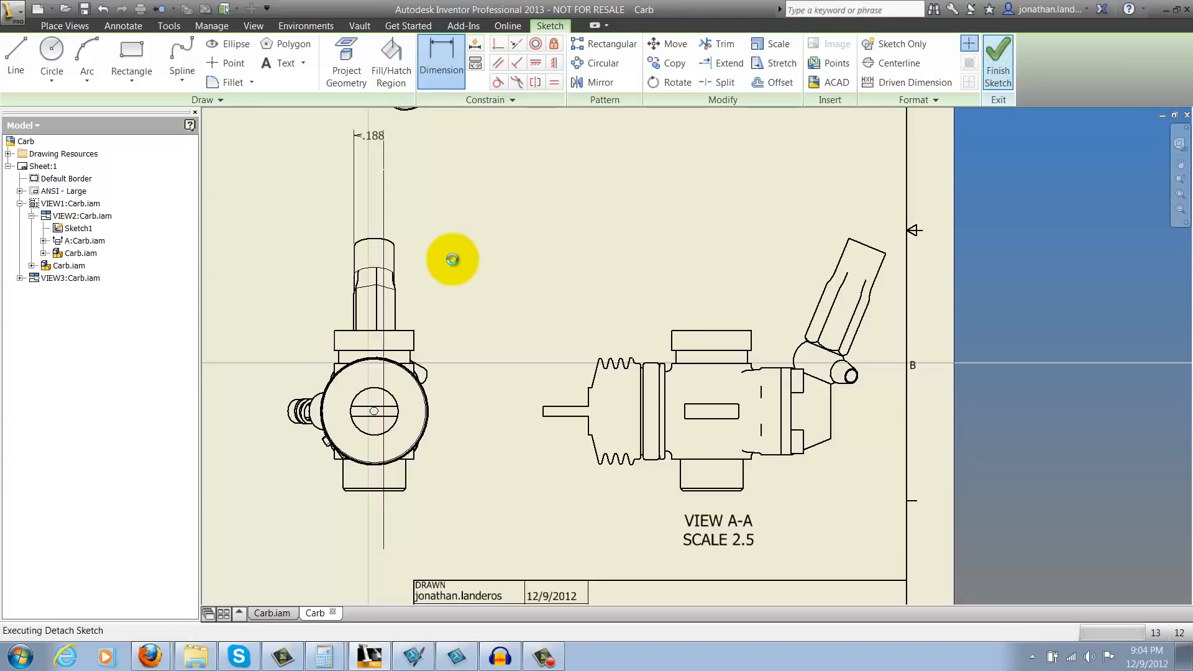
{"action": "left_click", "coordinate": [998, 61]}
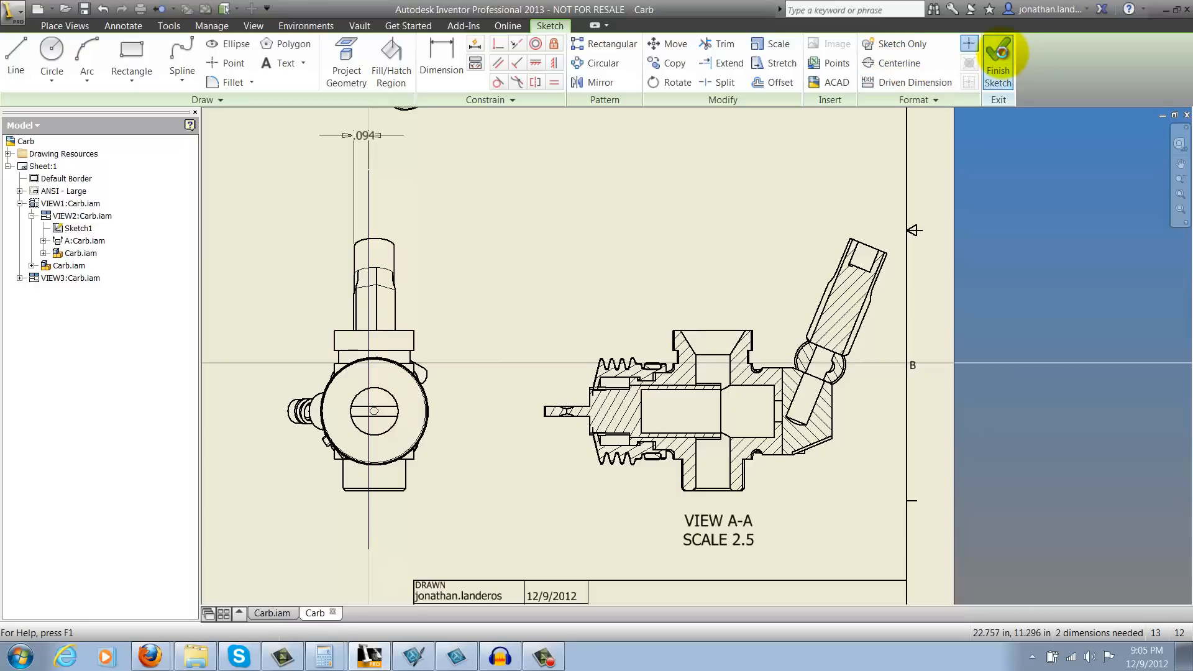
{"action": "left_click", "coordinate": [998, 62]}
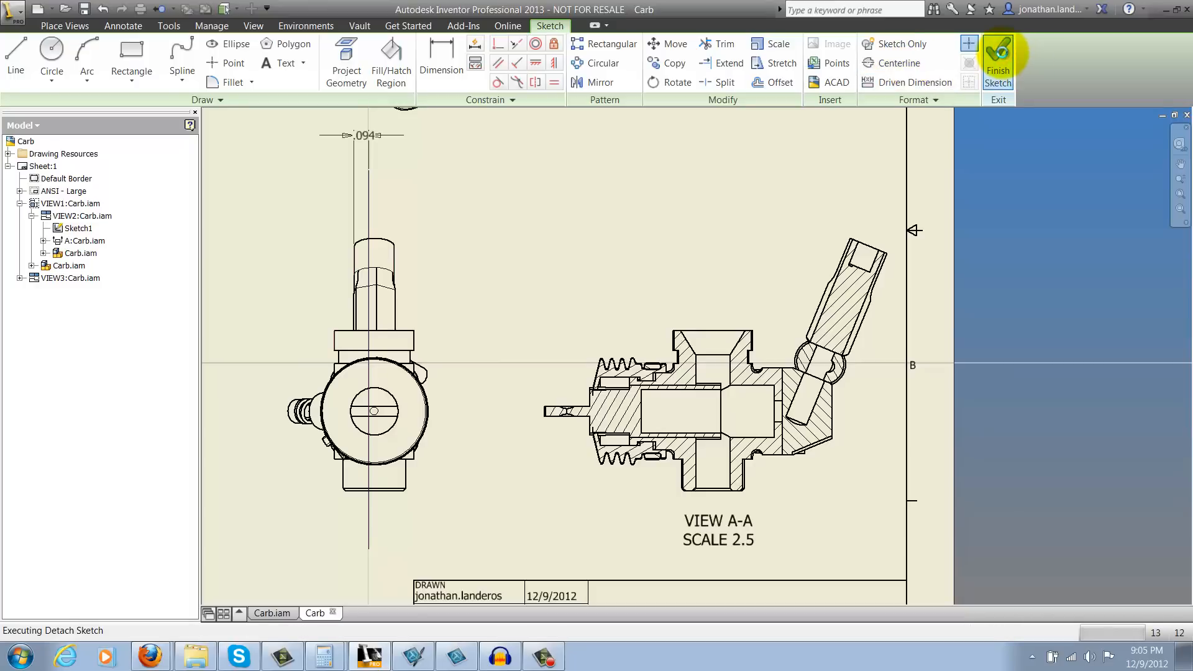
{"action": "left_click", "coordinate": [998, 60]}
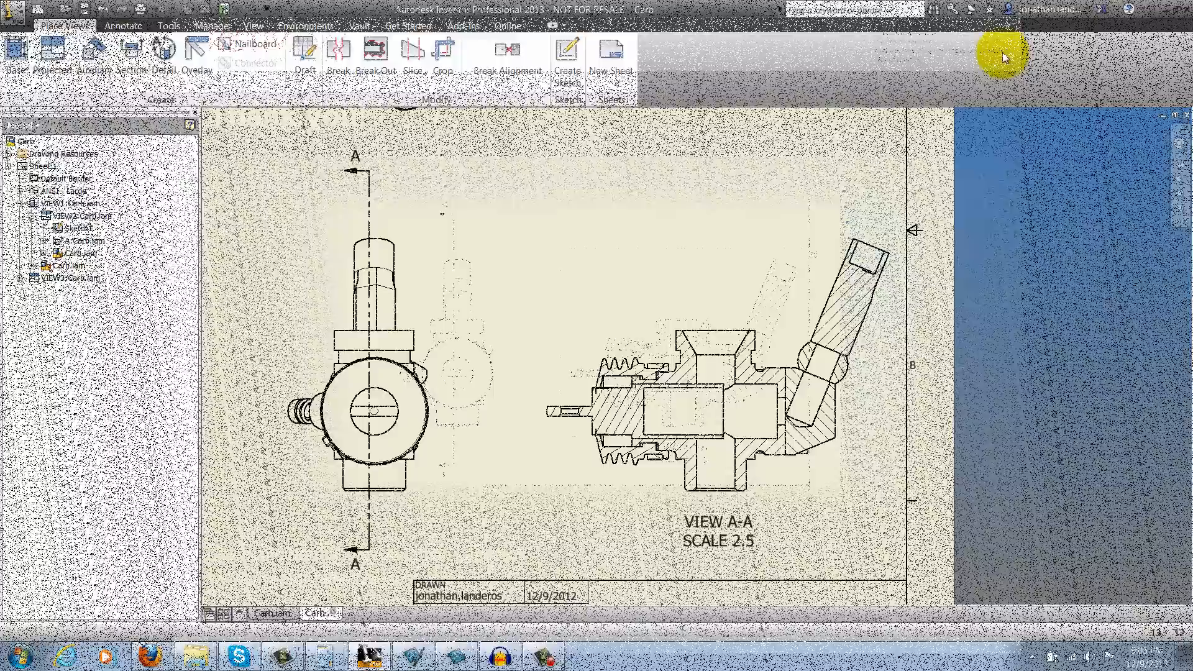